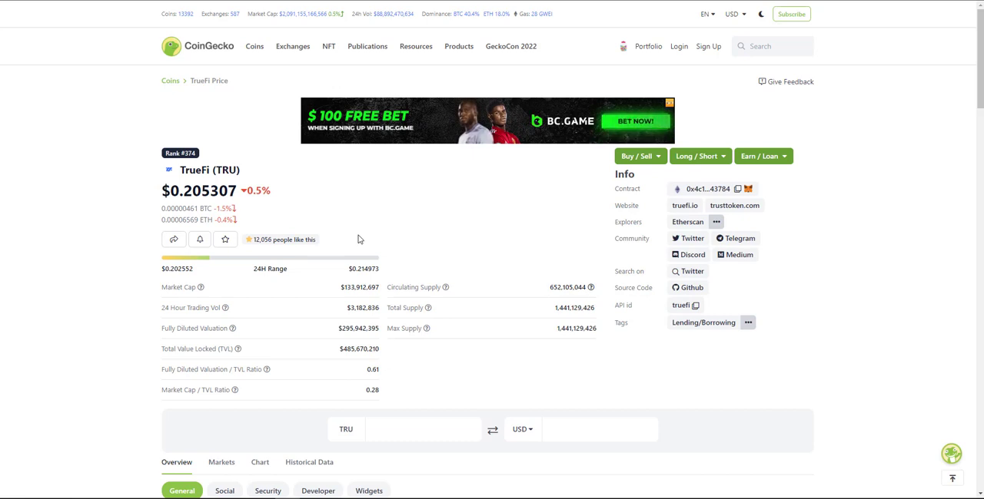
mouse_move(369, 301)
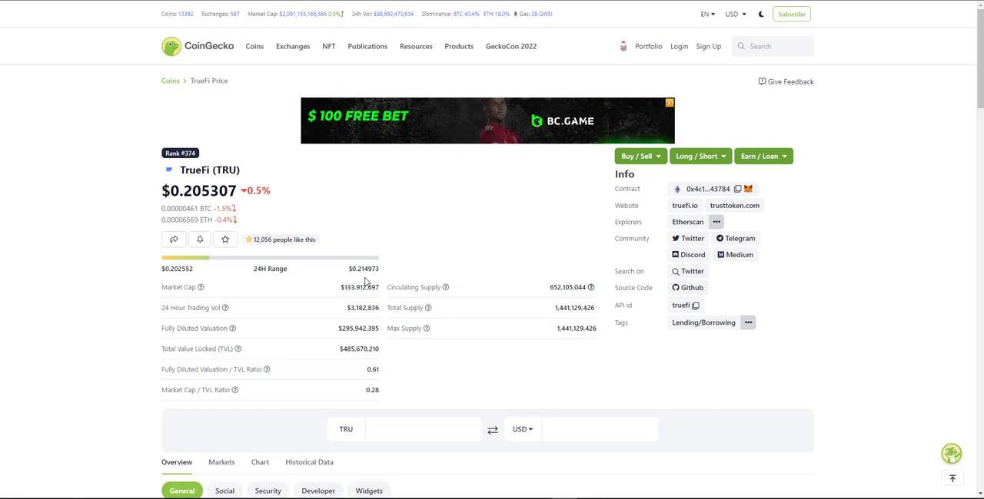
- Scroll past the TRU converter to the Overview price chart and price statistics
scroll("down", 3)
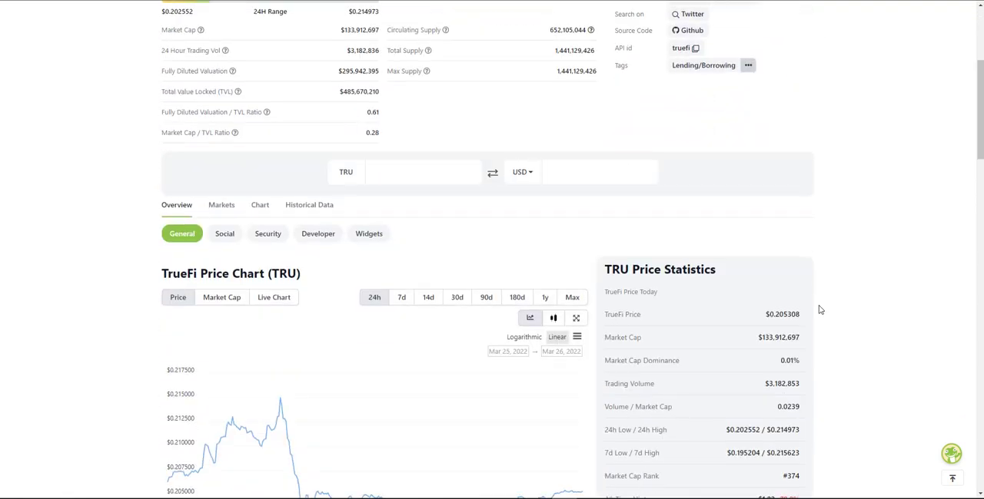
scroll("down", 3)
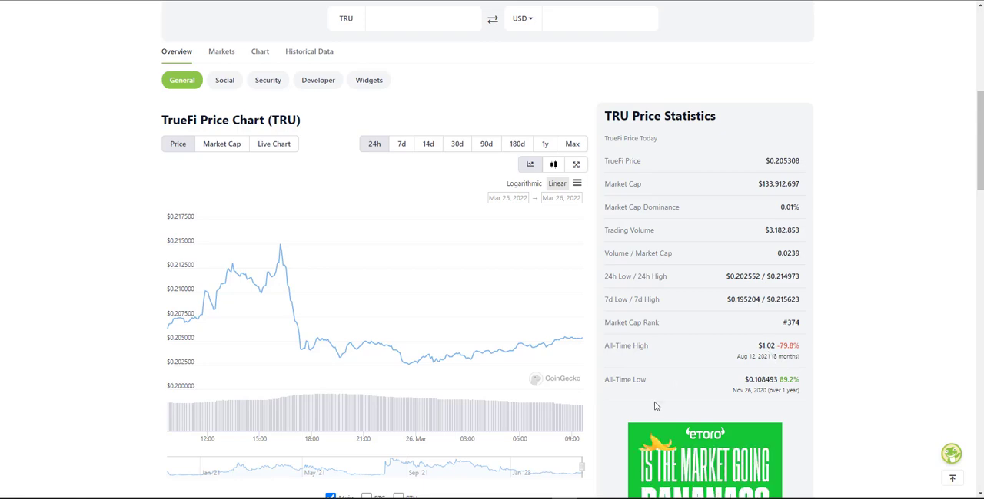
scroll("up", 3)
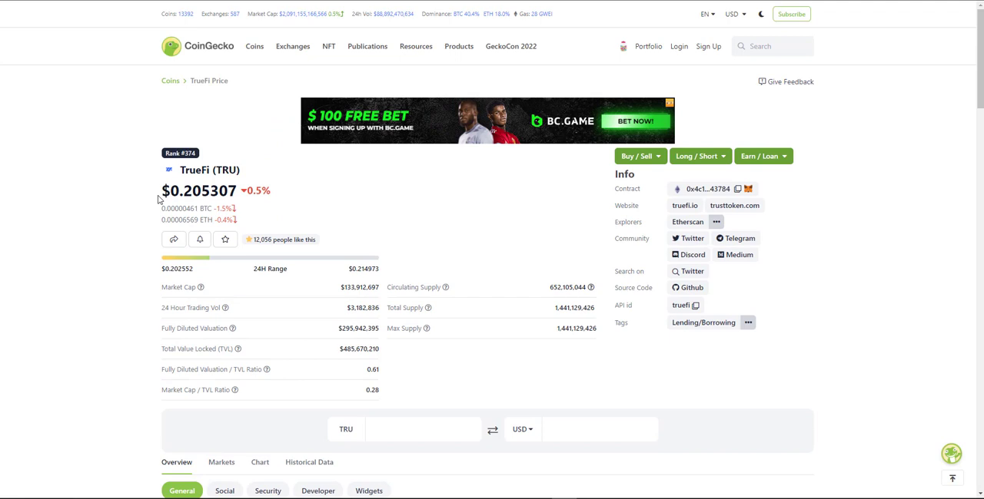
mouse_move(291, 203)
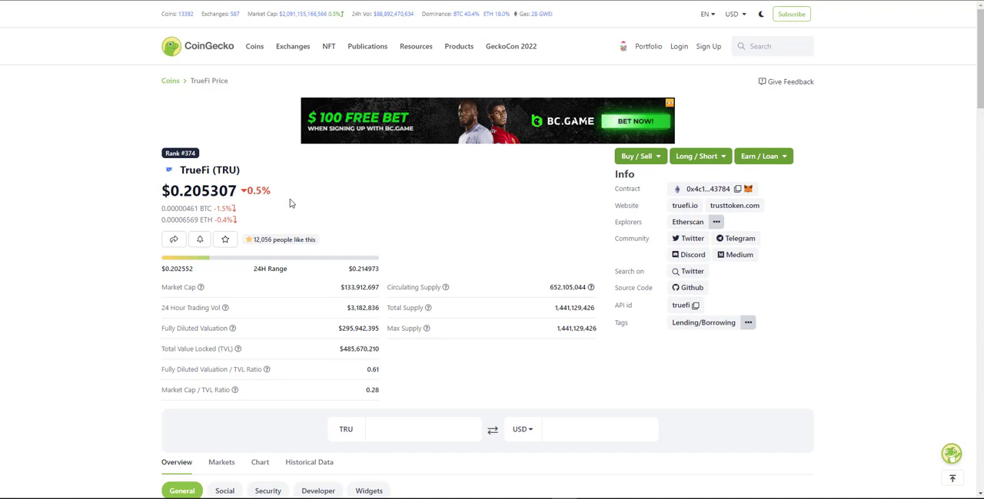
scroll("down", 3)
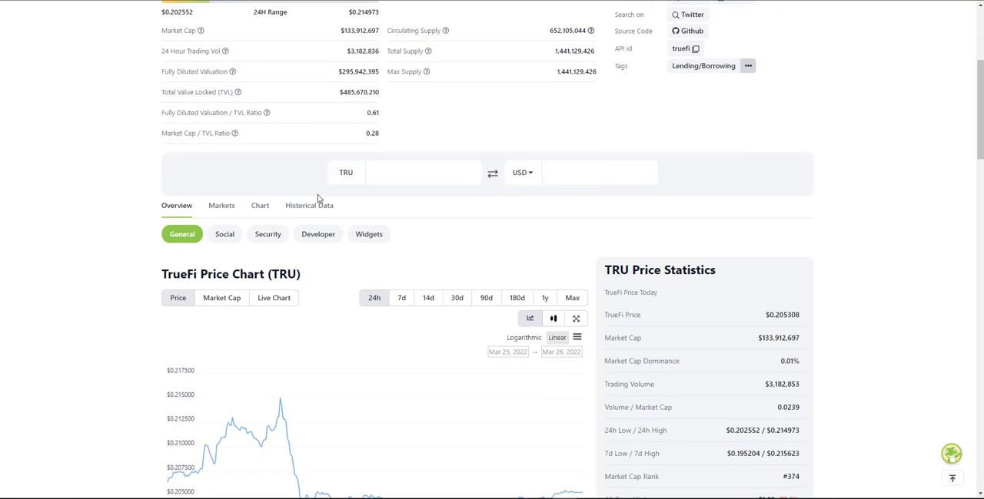
- Switch to the Markets view and browse the TRU spot trading pairs across exchanges
left_click(222, 206)
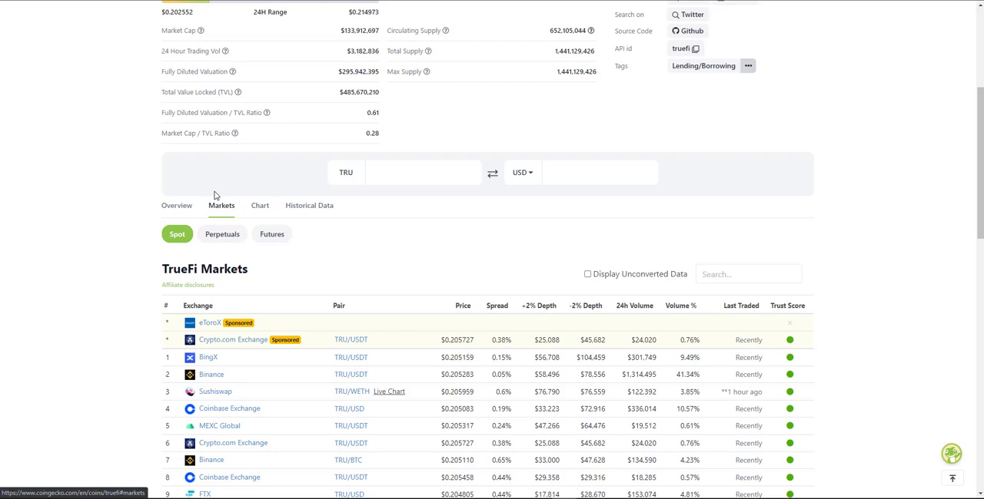
scroll("down", 3)
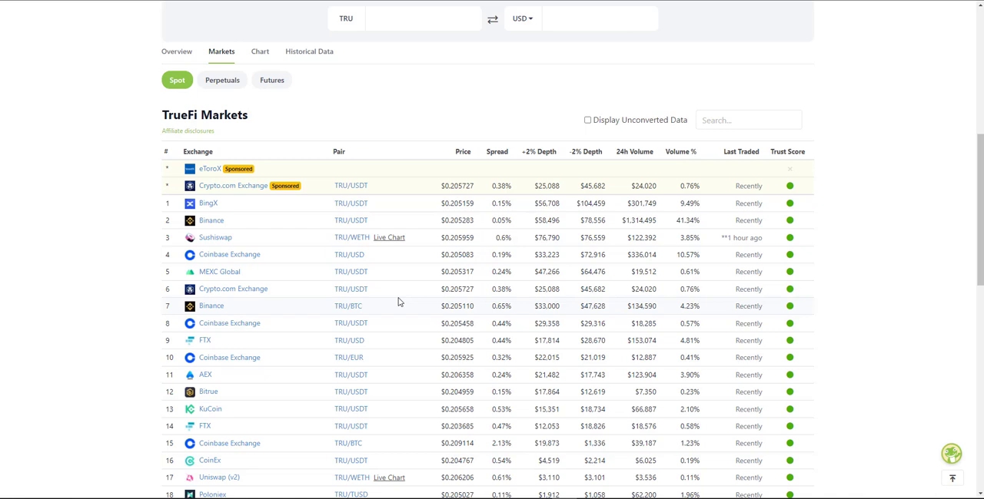
mouse_move(280, 258)
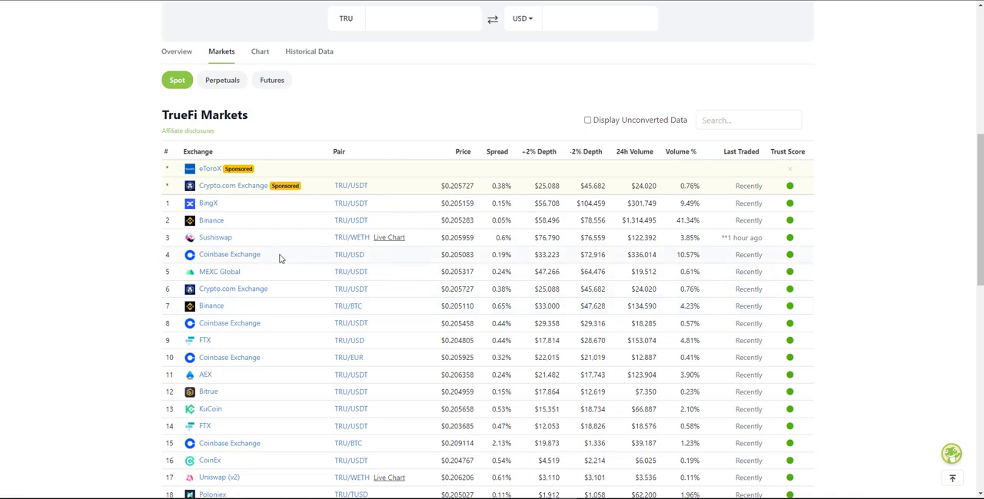
mouse_move(256, 332)
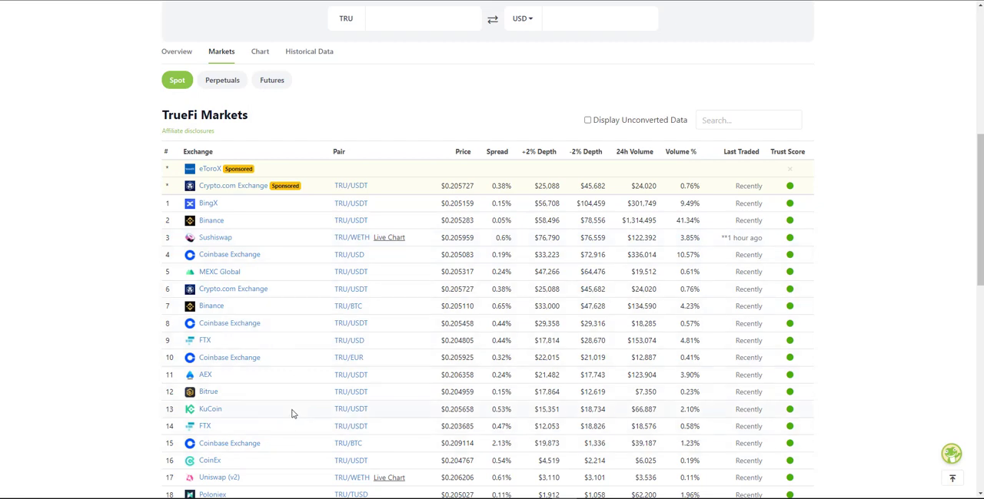
scroll("down", 3)
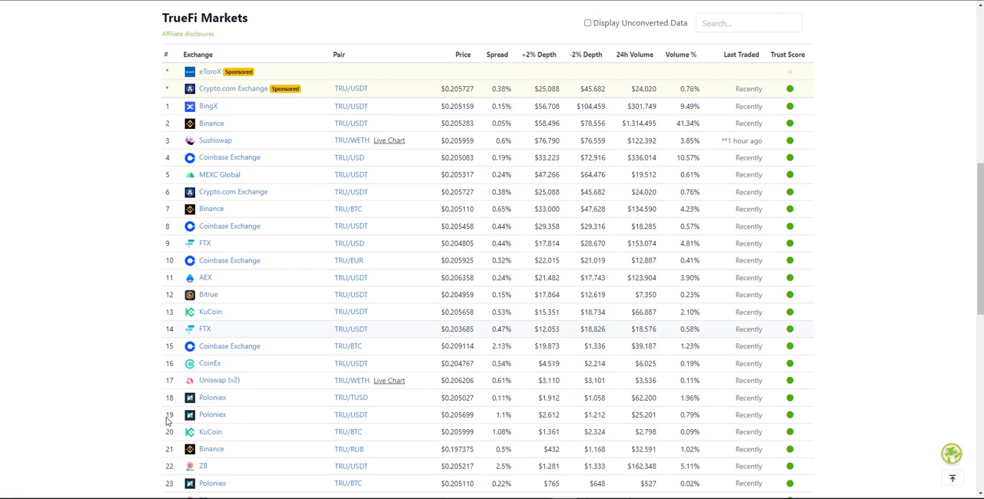
scroll("down", 3)
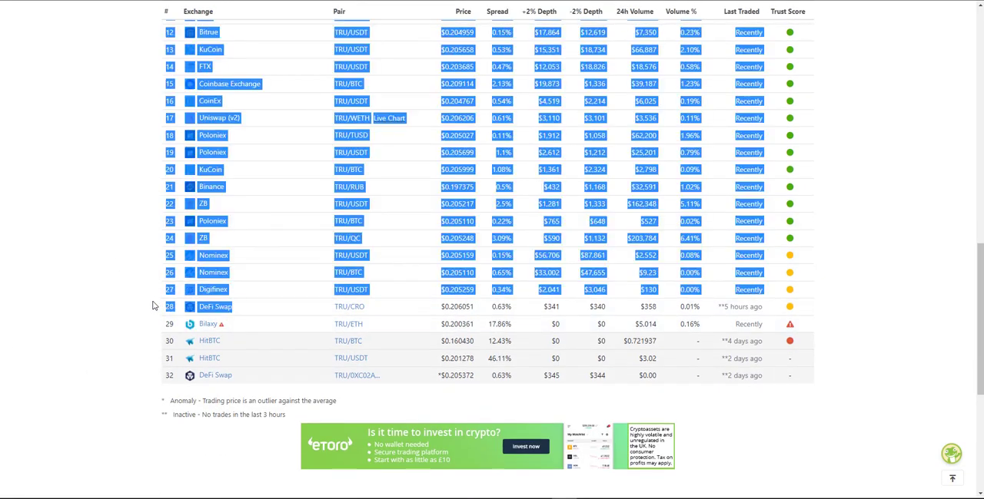
scroll("up", 3)
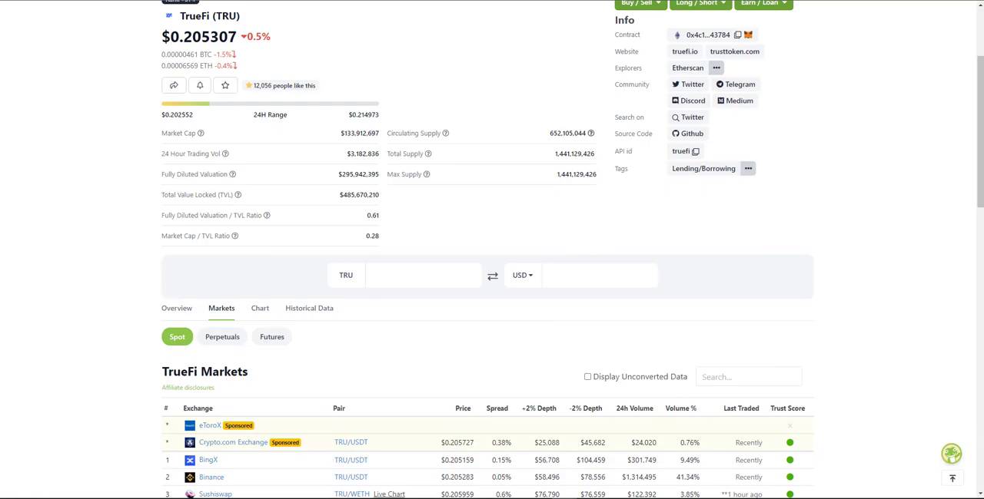
left_click(692, 116)
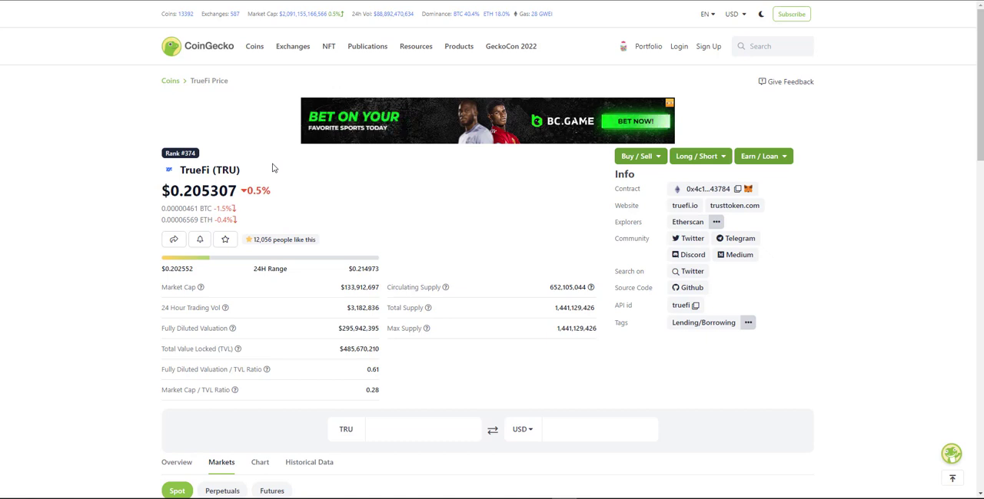
mouse_move(833, 252)
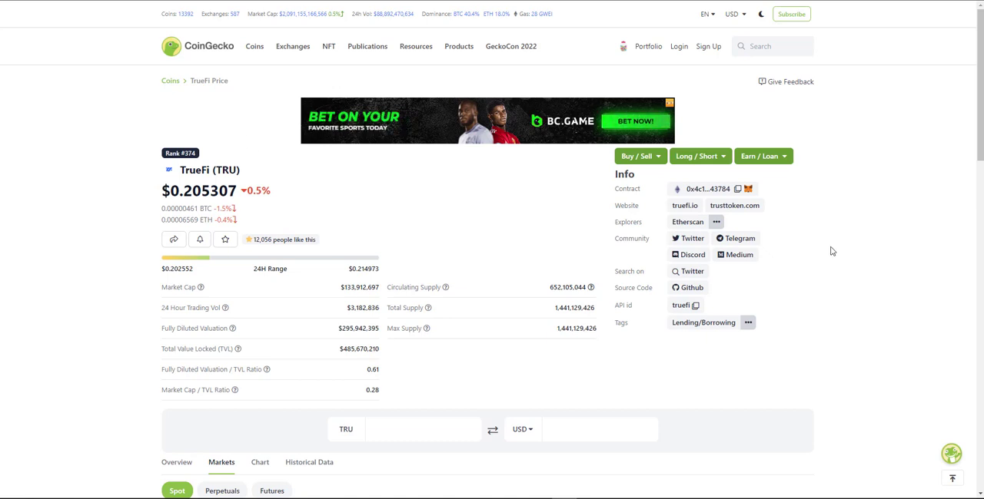